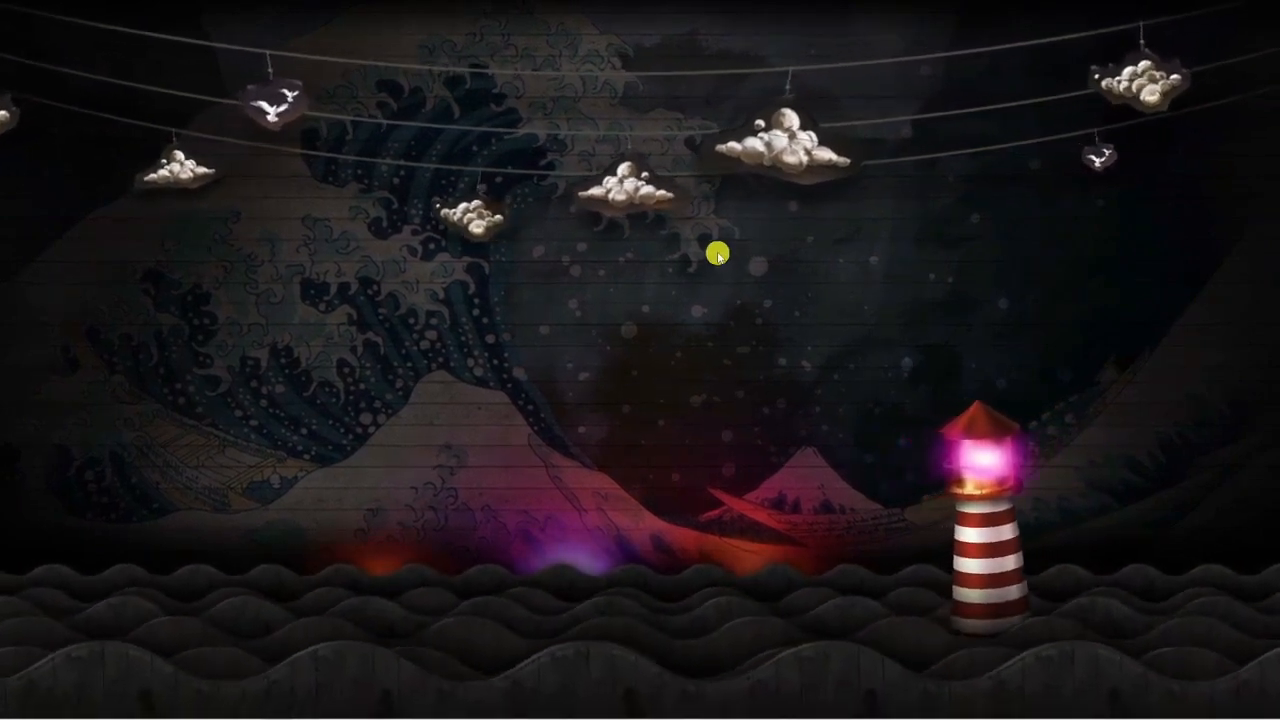
# Step: Turn Show desktop icons back on from the desktop's View menu
pyautogui.rightClick(718, 256)
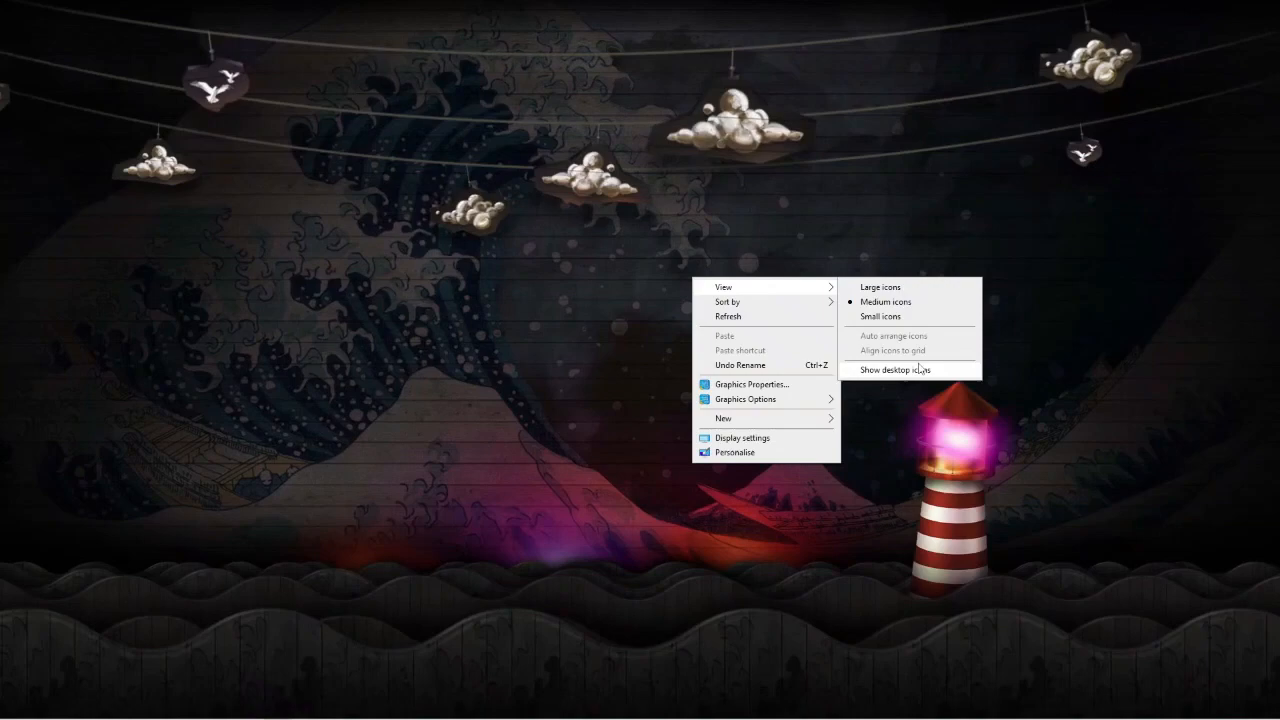
pyautogui.click(894, 370)
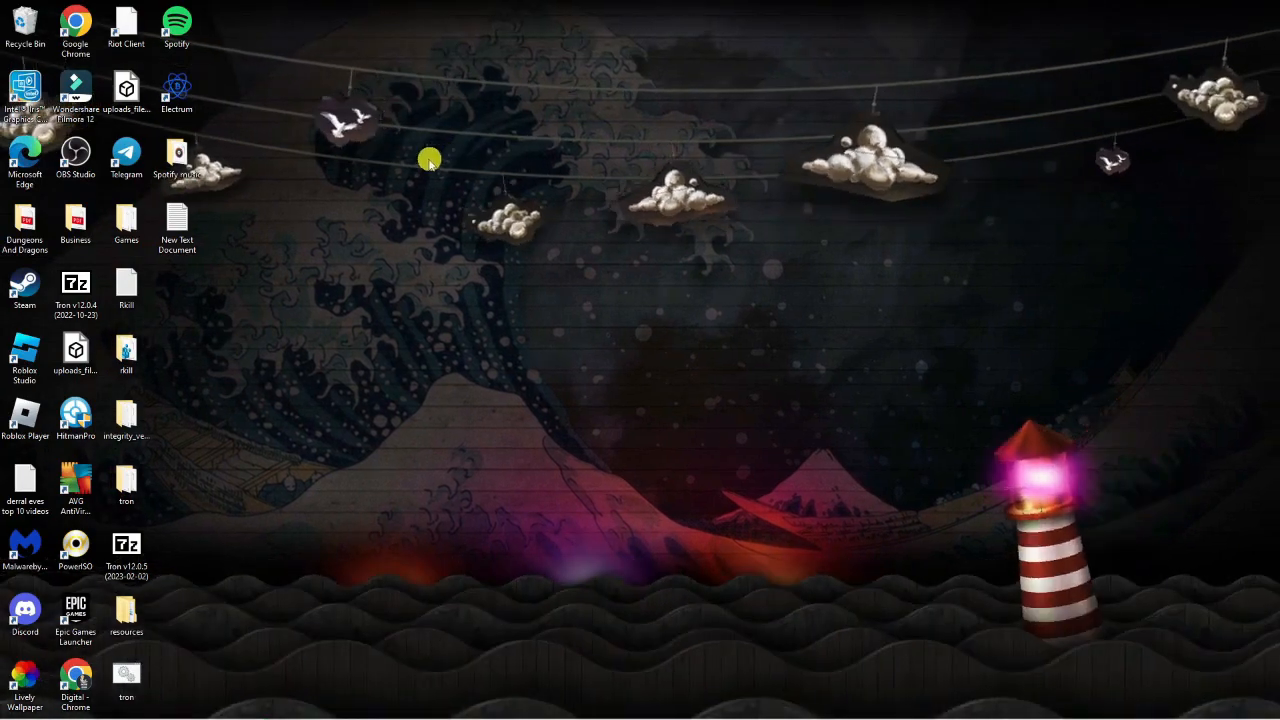
pyautogui.moveTo(280, 264)
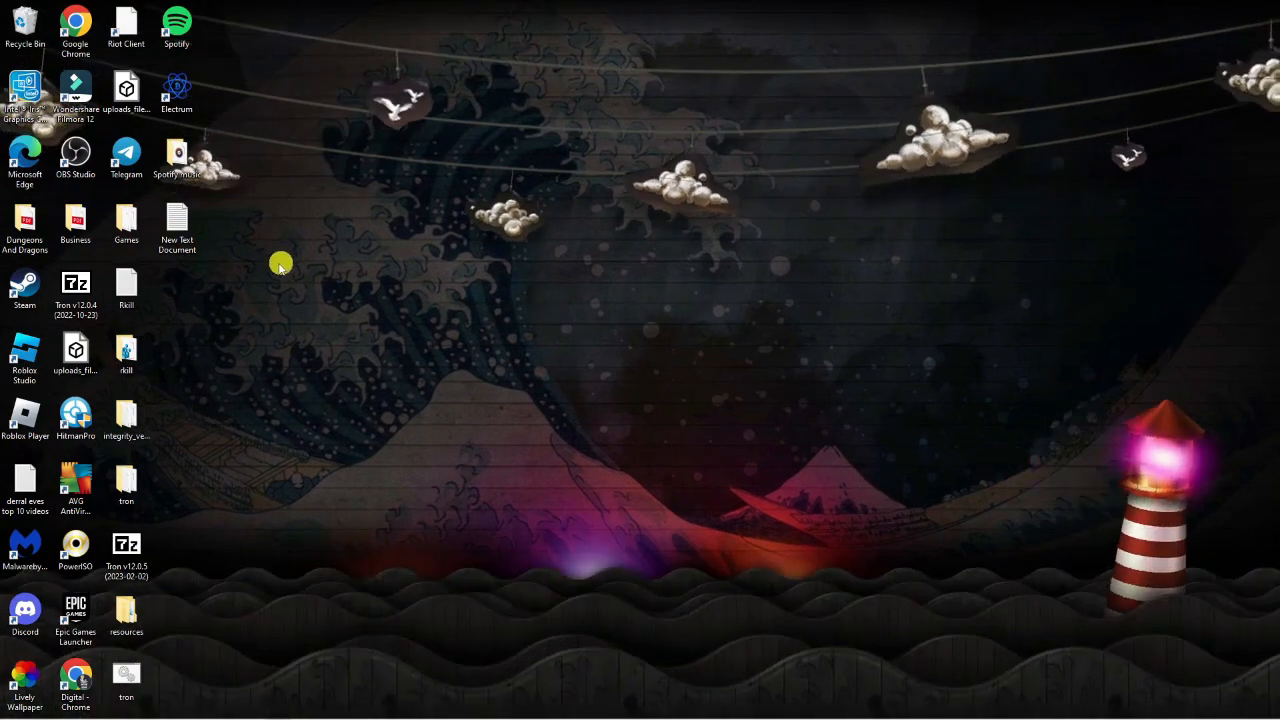
pyautogui.moveTo(316, 124)
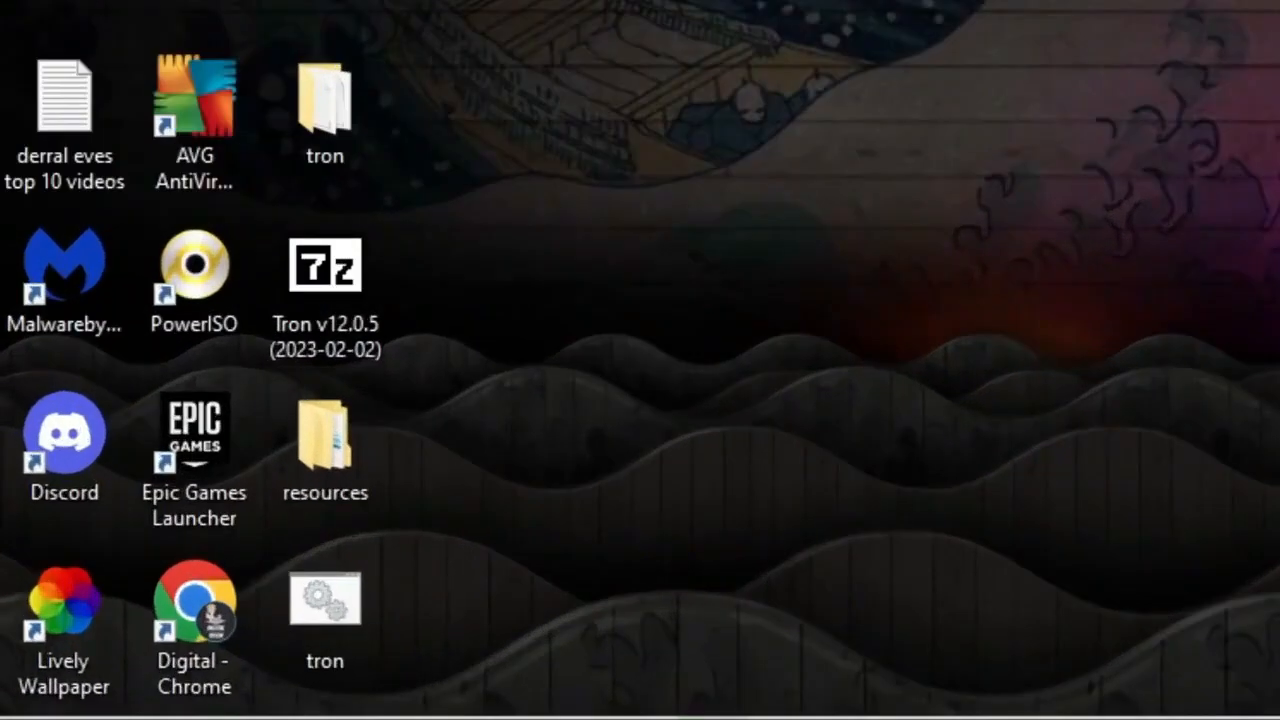
# Step: Bring up the taskbar search panel with an empty query
pyautogui.click(122, 684)
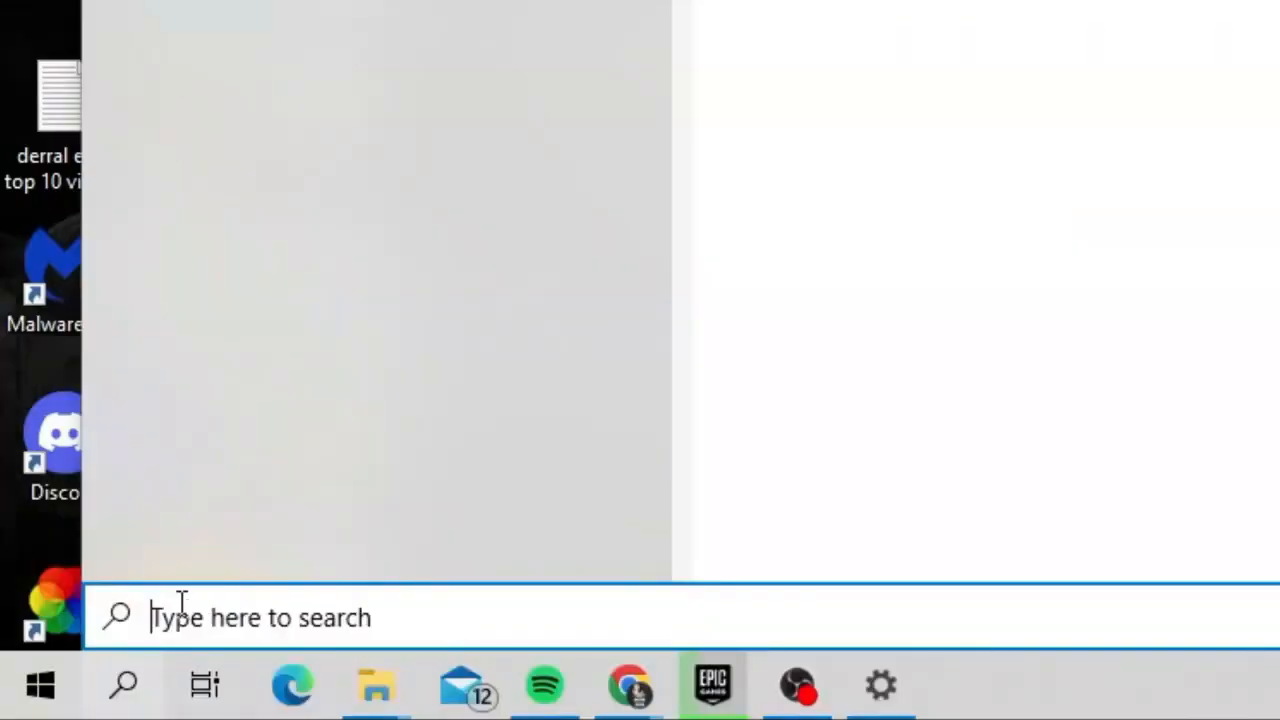
# Step: Search for 'themes' and go to the Themes and related settings result
pyautogui.write('themes')
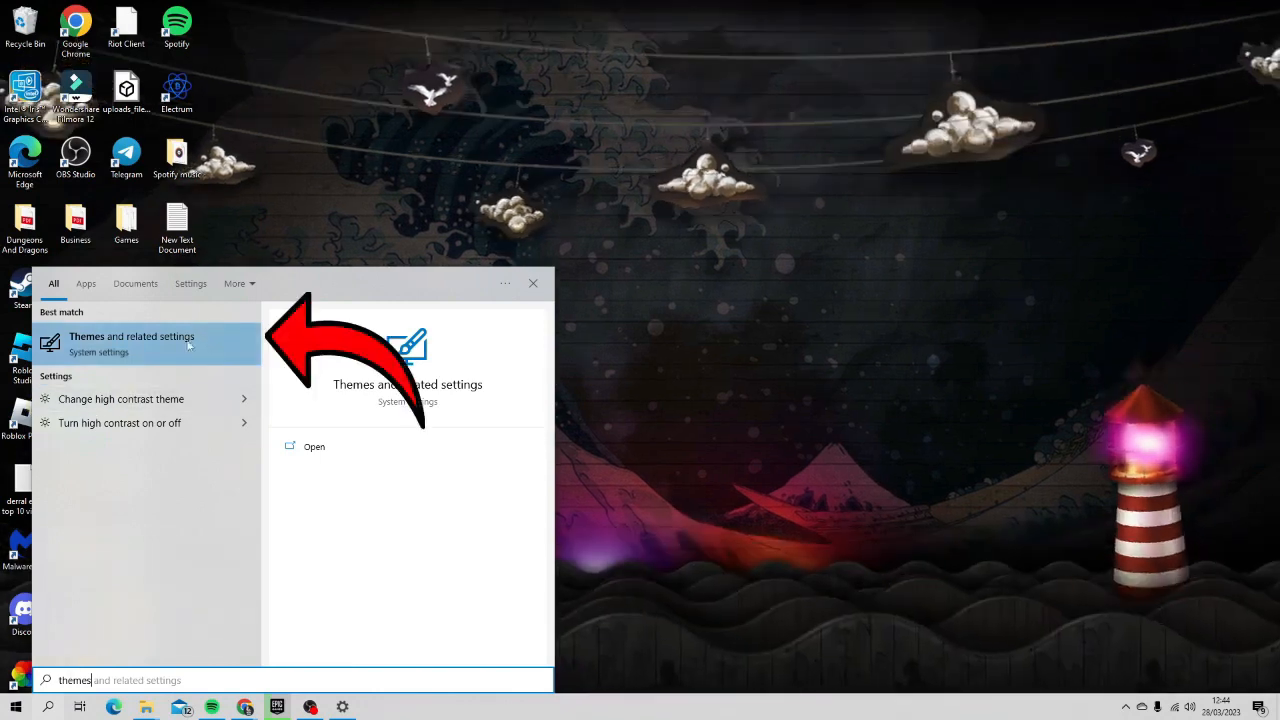
pyautogui.click(132, 344)
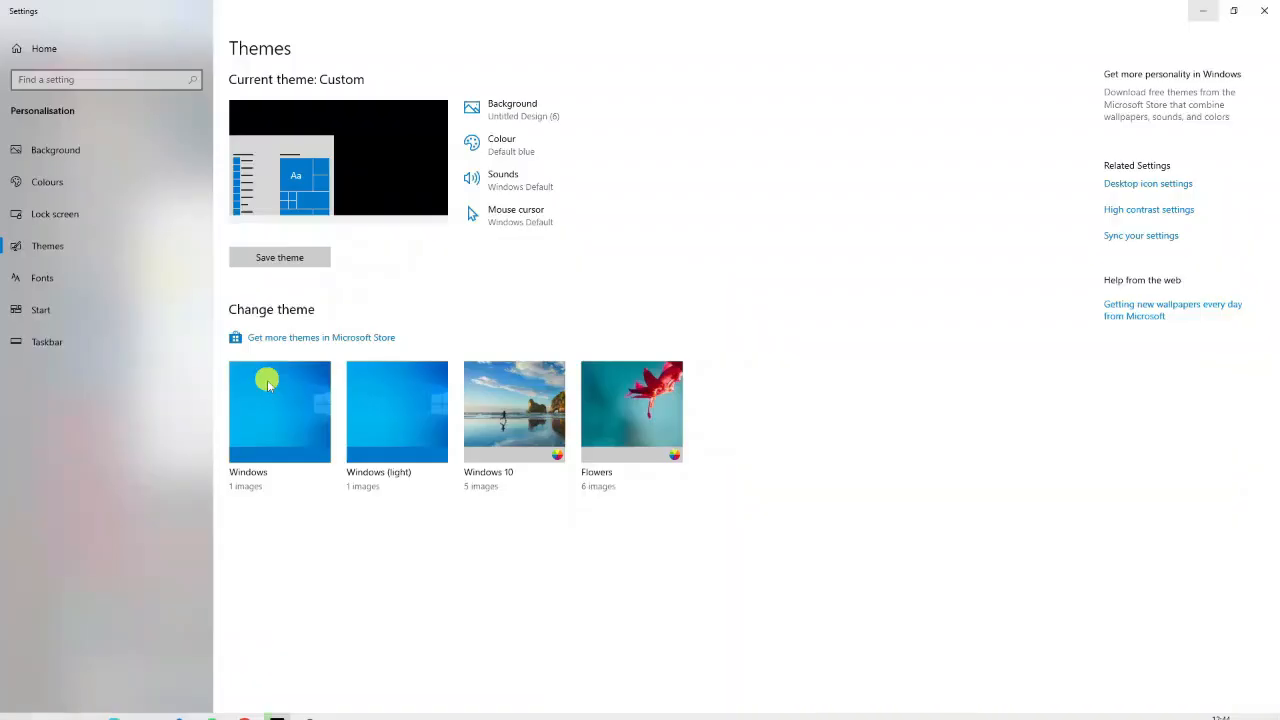
pyautogui.moveTo(710, 236)
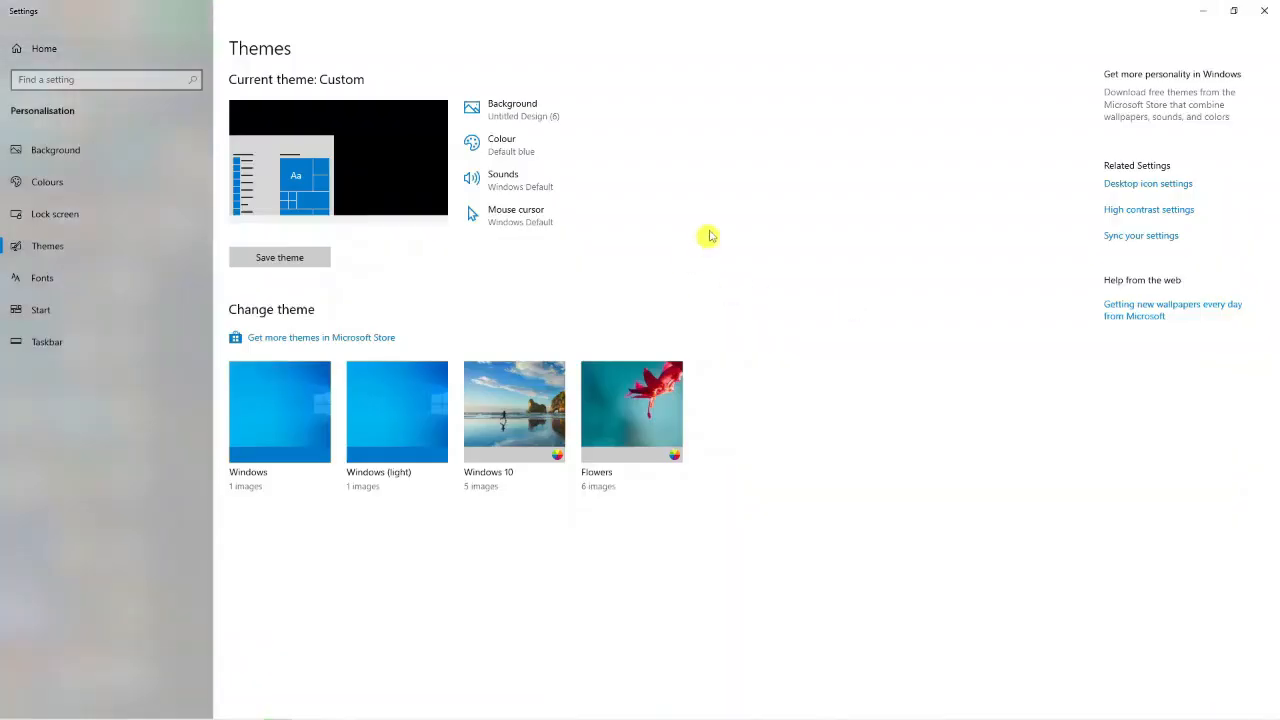
pyautogui.moveTo(724, 188)
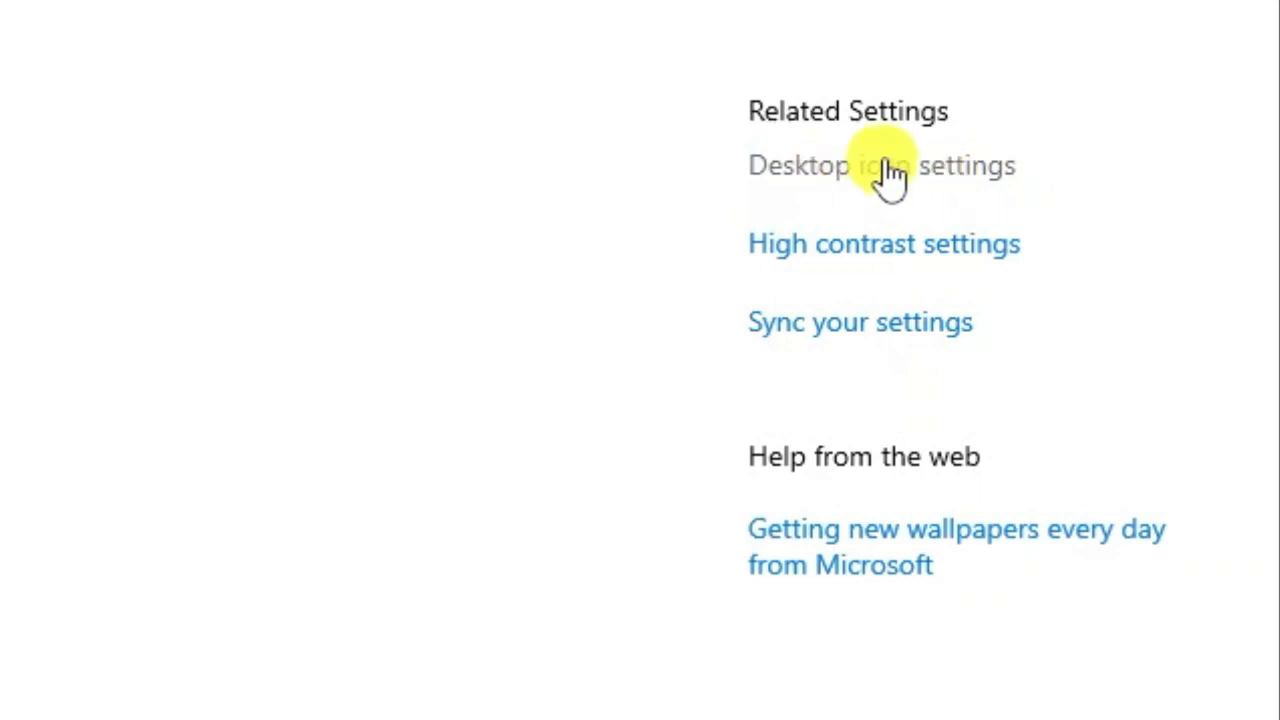
# Step: Enable the Computer, User's Files, Network and Control Panel desktop icons and apply them
pyautogui.click(880, 164)
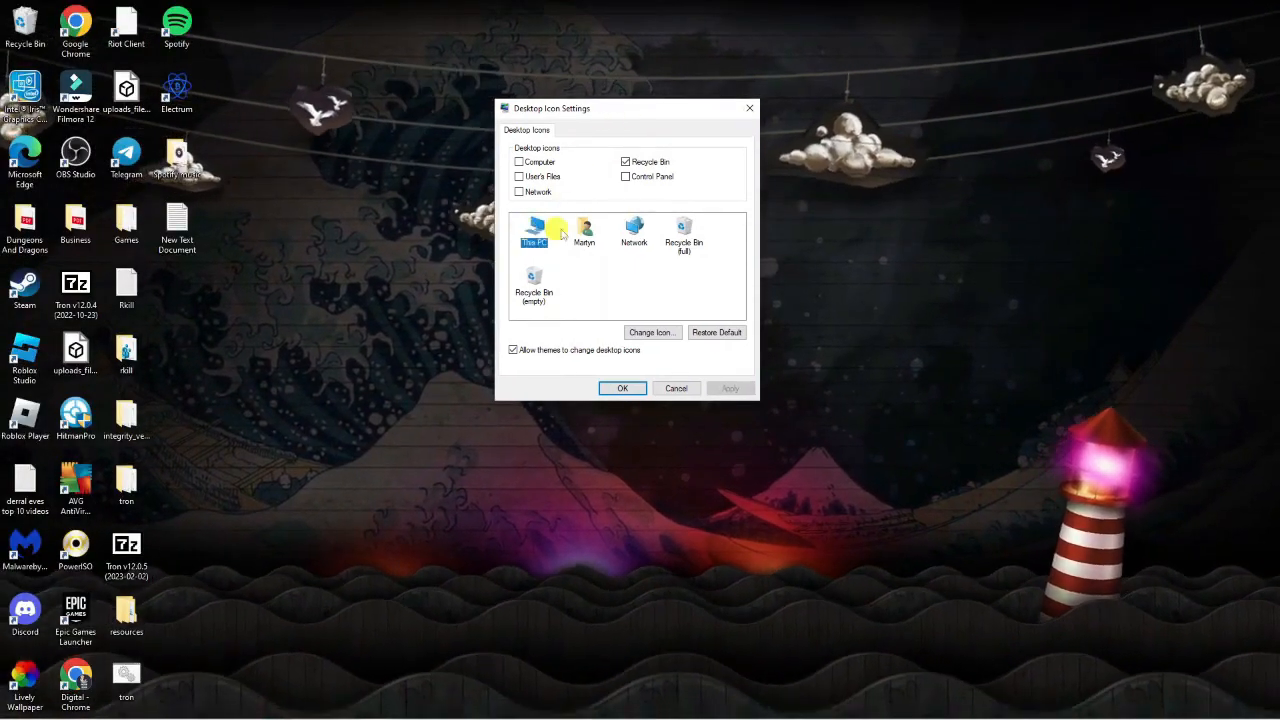
pyautogui.click(684, 230)
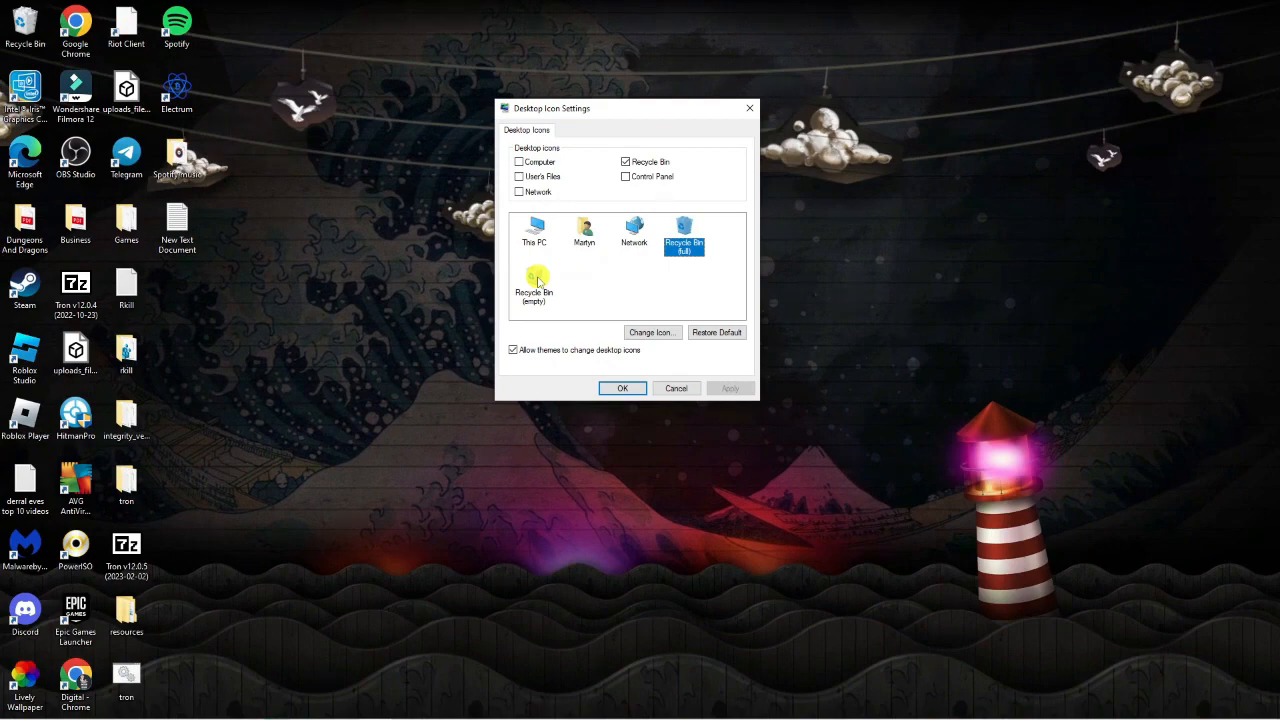
pyautogui.click(584, 232)
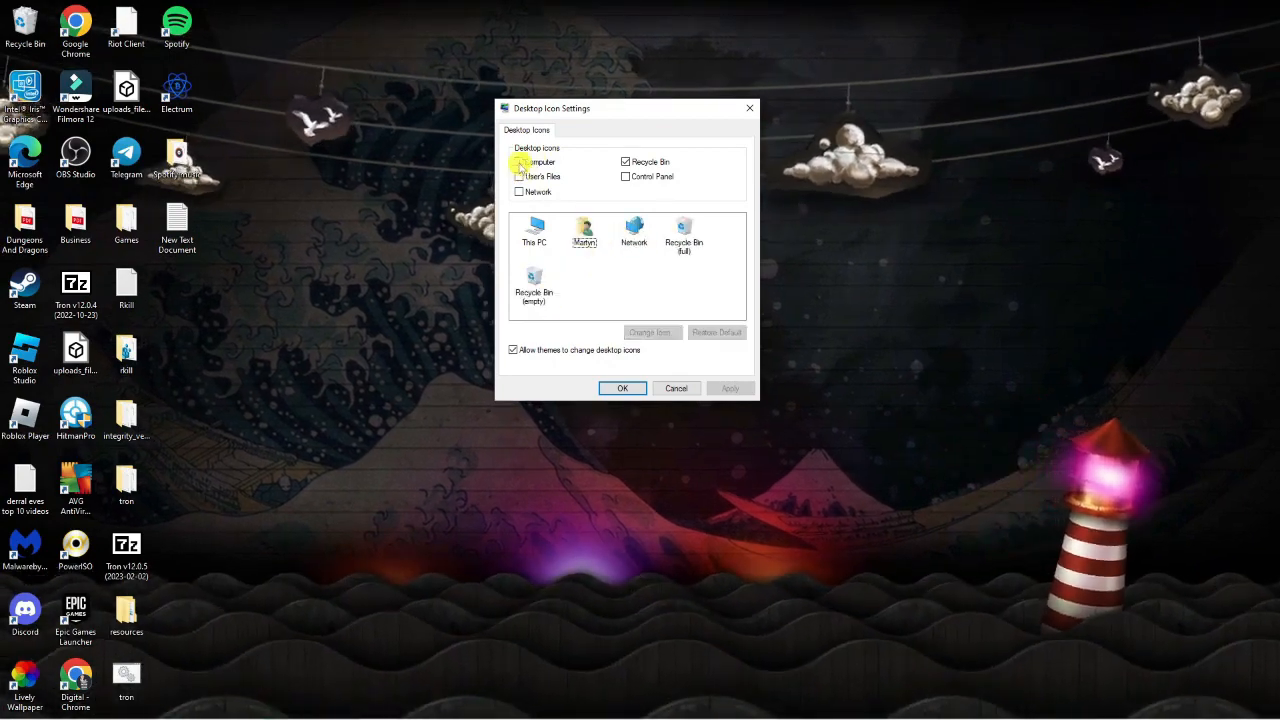
pyautogui.click(520, 160)
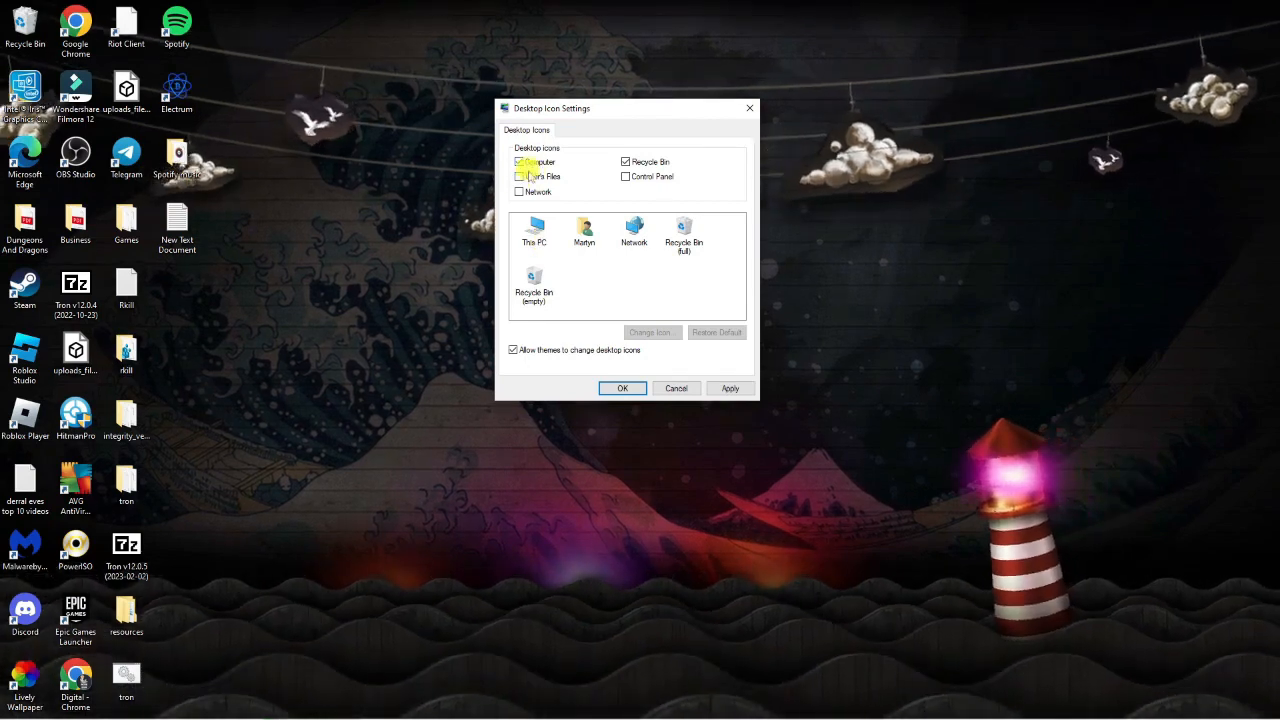
pyautogui.click(520, 176)
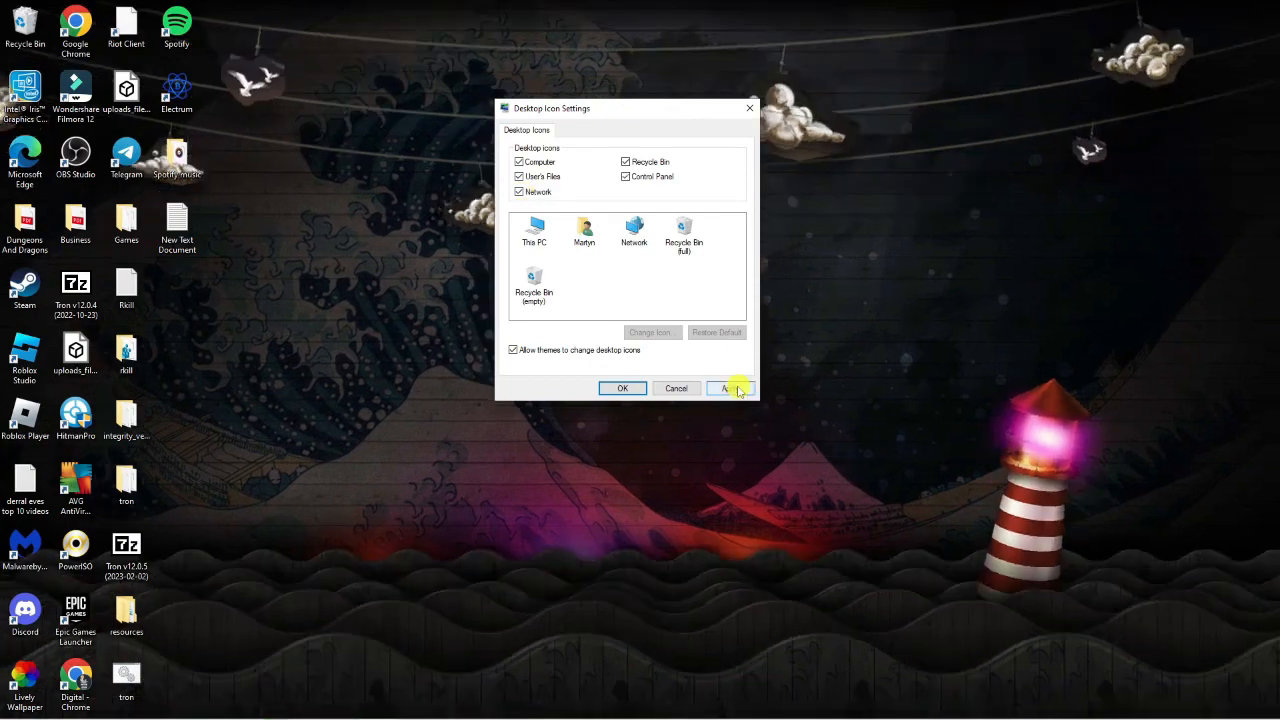
pyautogui.click(724, 388)
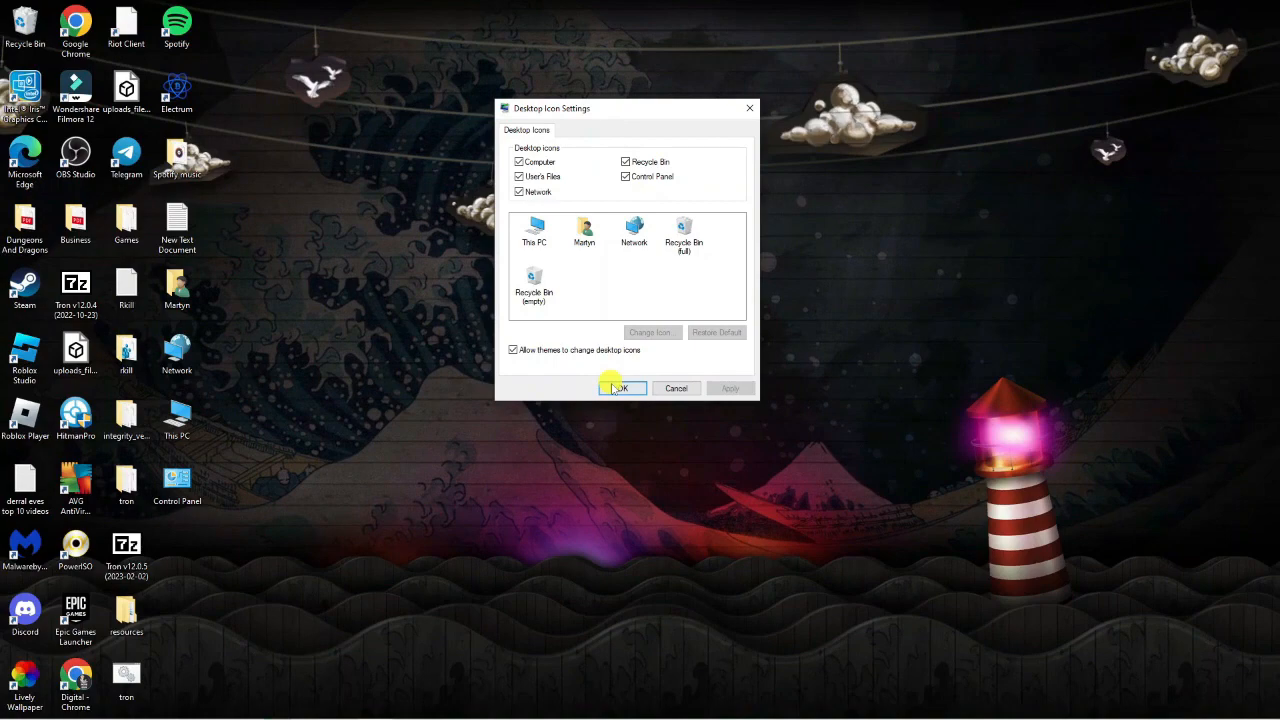
pyautogui.click(620, 388)
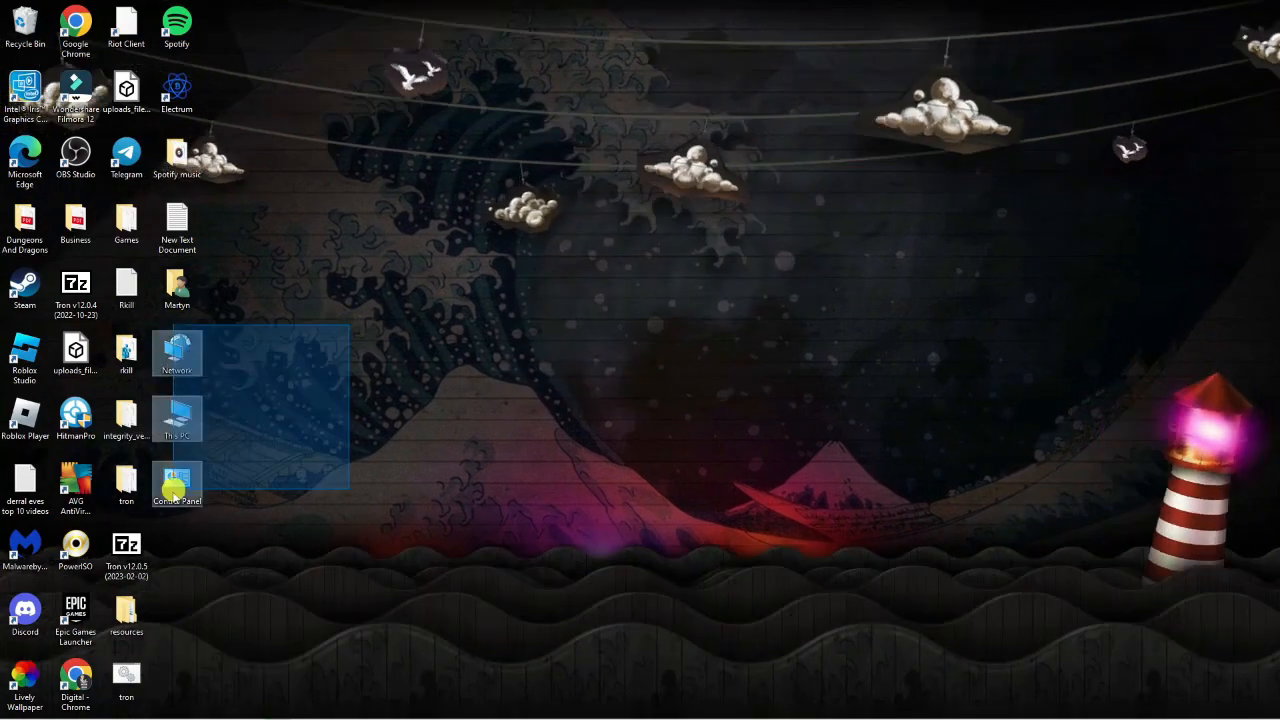